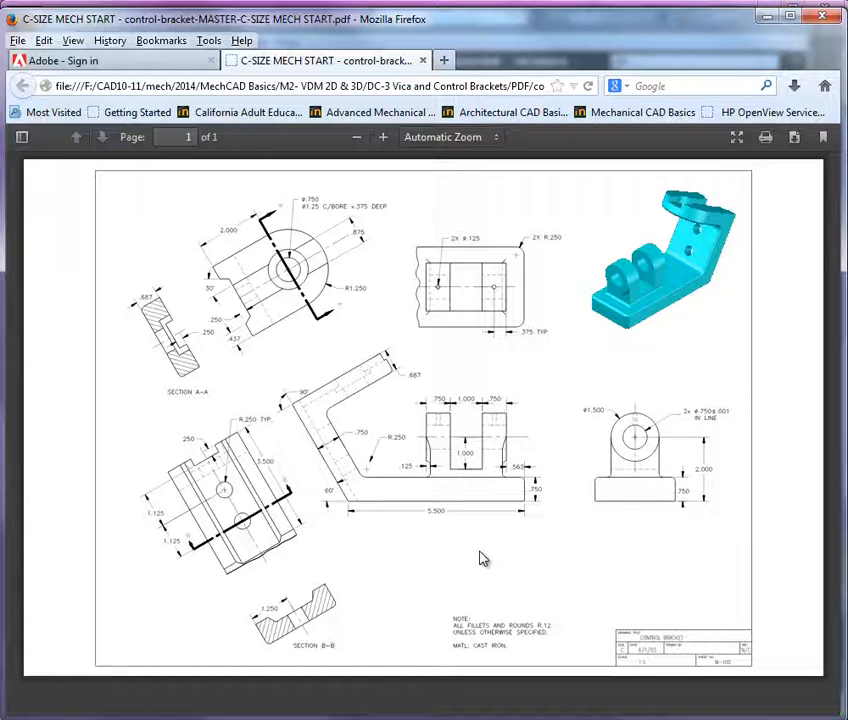
{"action": "mouse_move", "coordinate": [516, 498]}
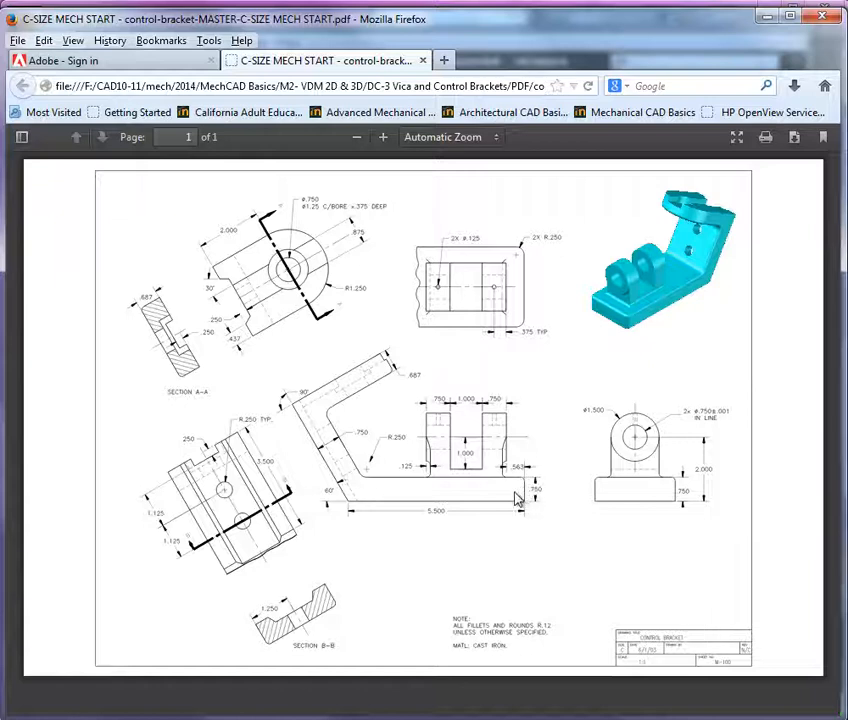
{"action": "mouse_move", "coordinate": [360, 520]}
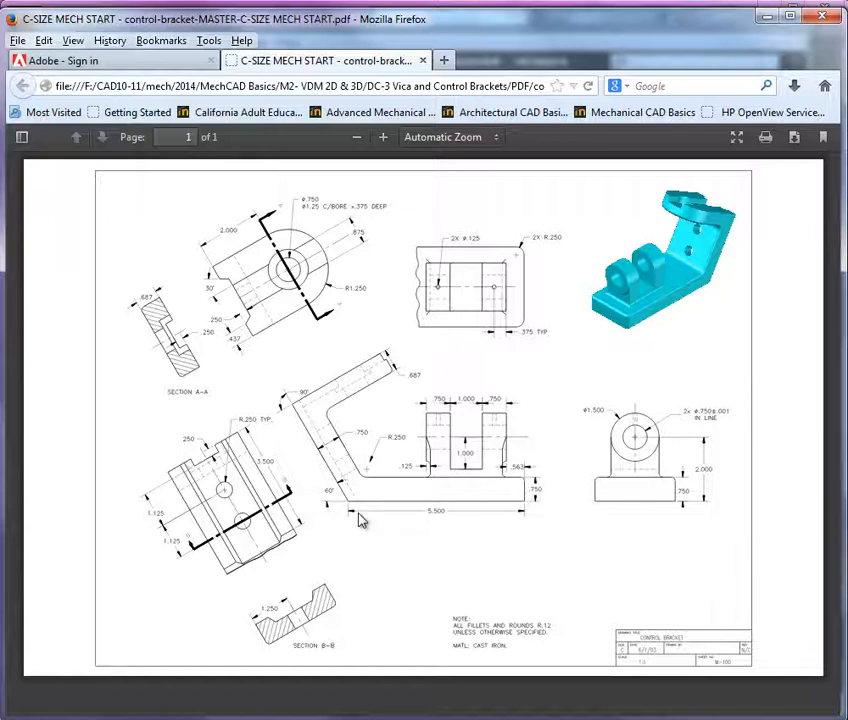
{"action": "mouse_move", "coordinate": [392, 364]}
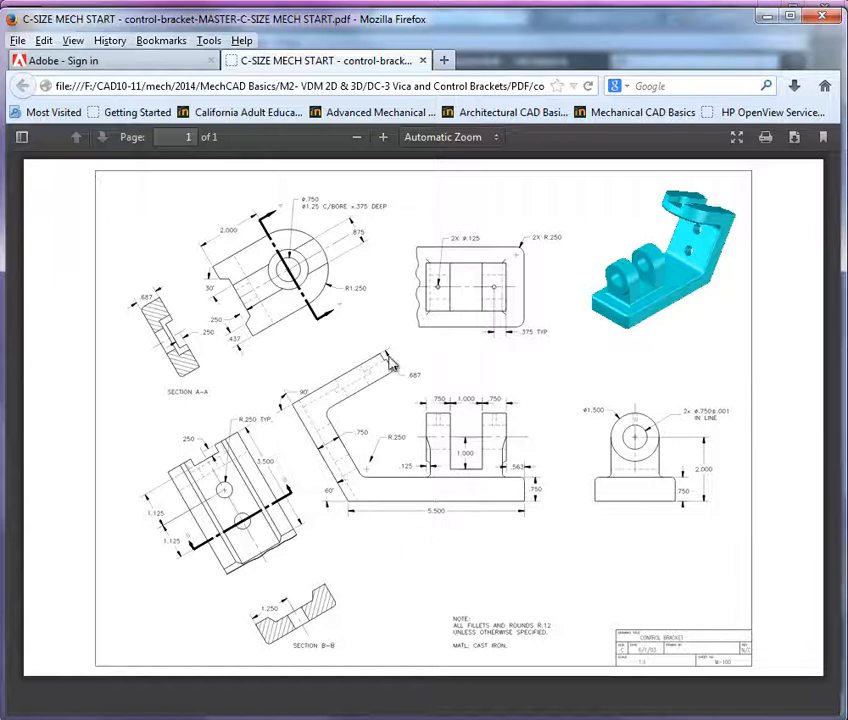
{"action": "mouse_move", "coordinate": [390, 388]}
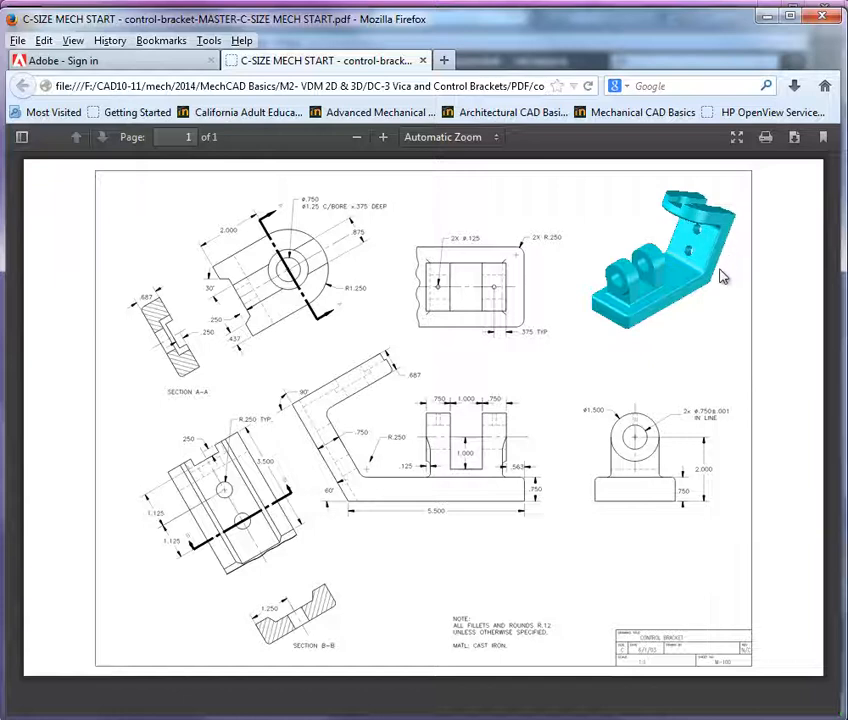
{"action": "mouse_move", "coordinate": [708, 224]}
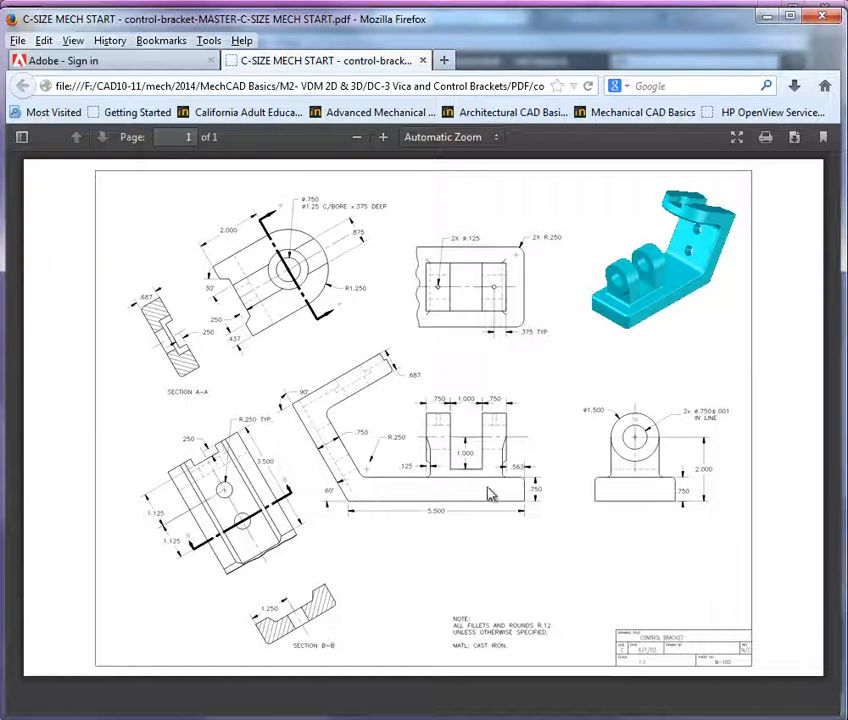
{"action": "mouse_move", "coordinate": [390, 396]}
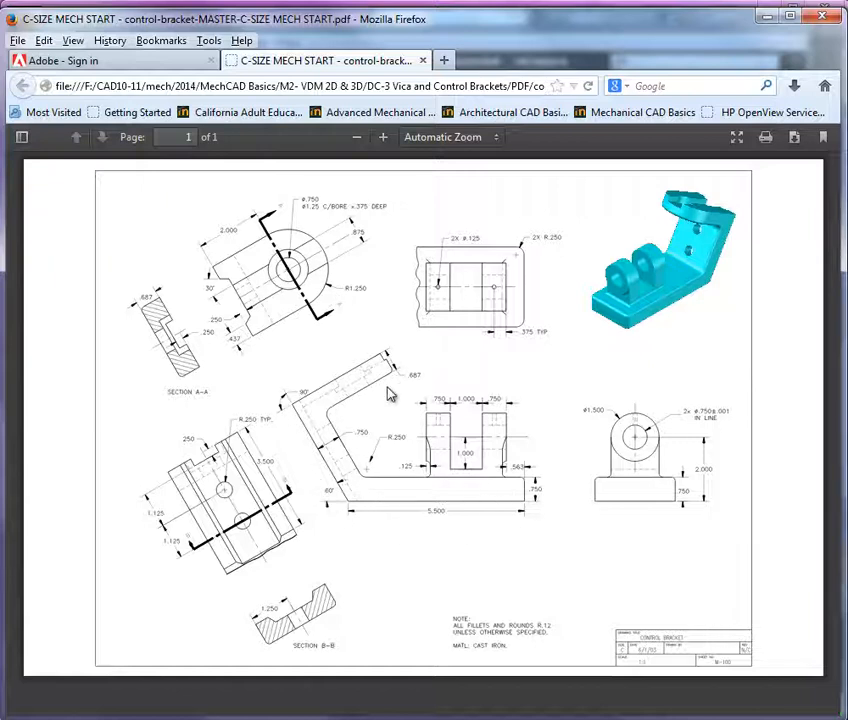